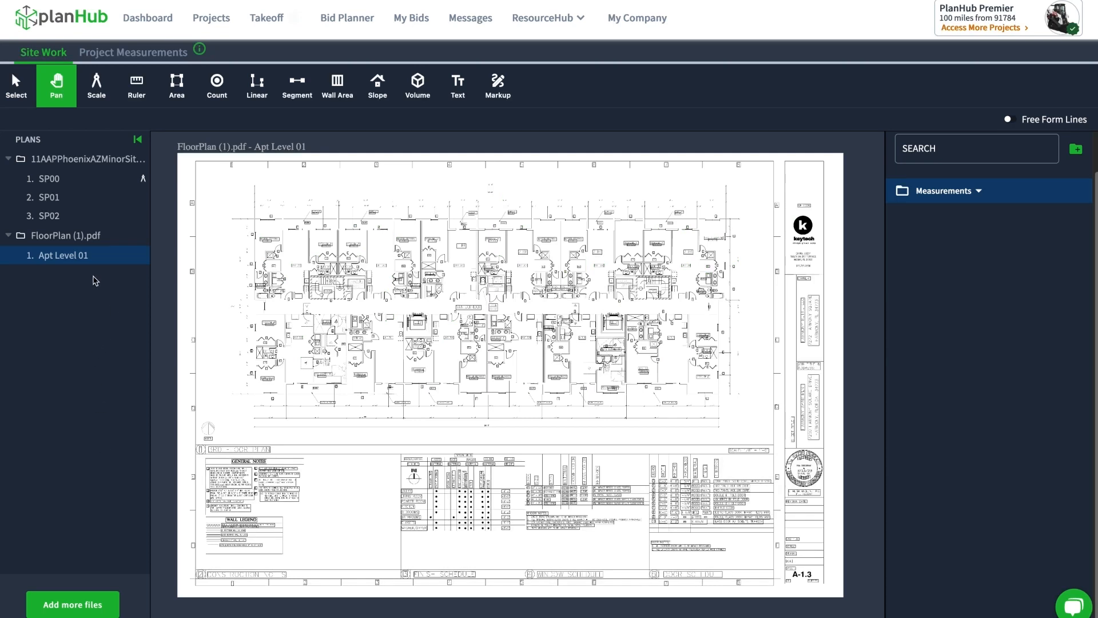
mouse_move(63, 255)
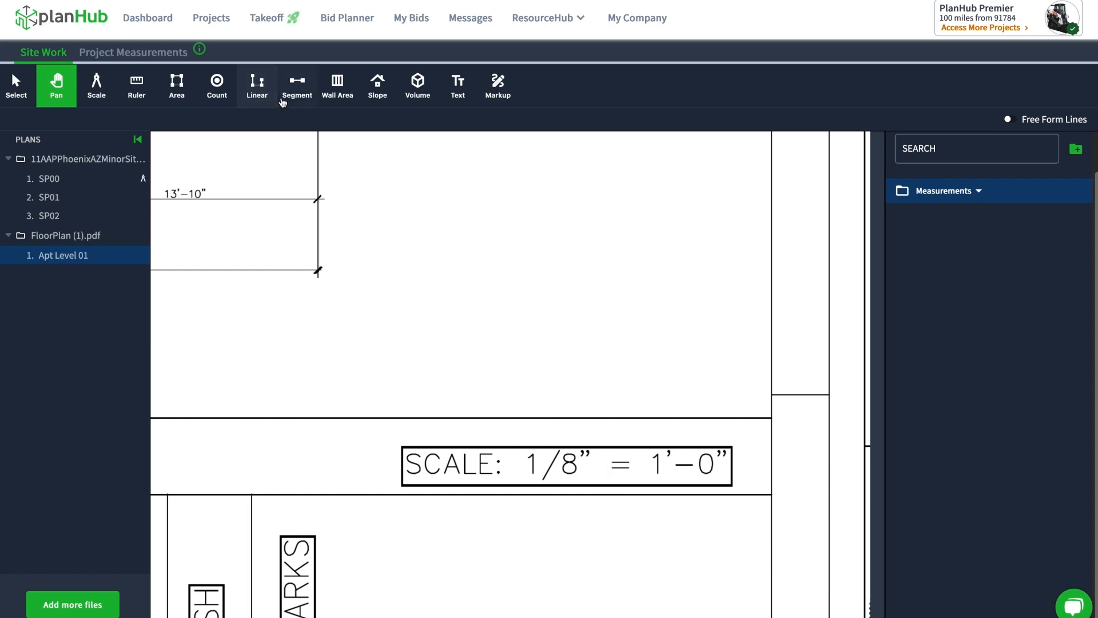
Set the Apt Level 01 sheet's standard scale to 1/8" = 1'0".
click(96, 85)
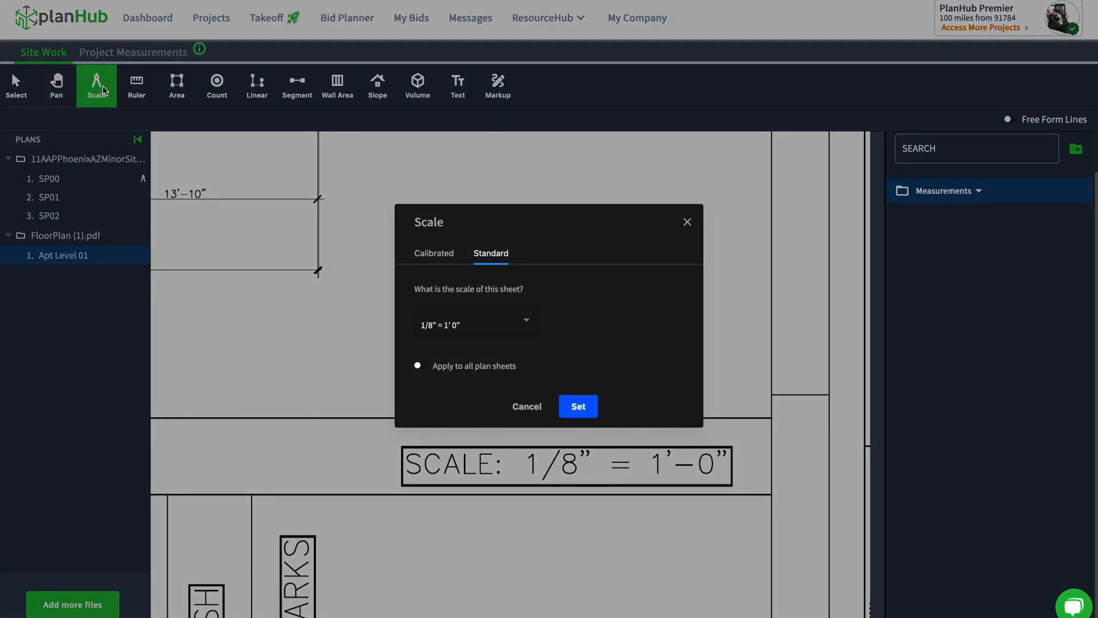
click(475, 324)
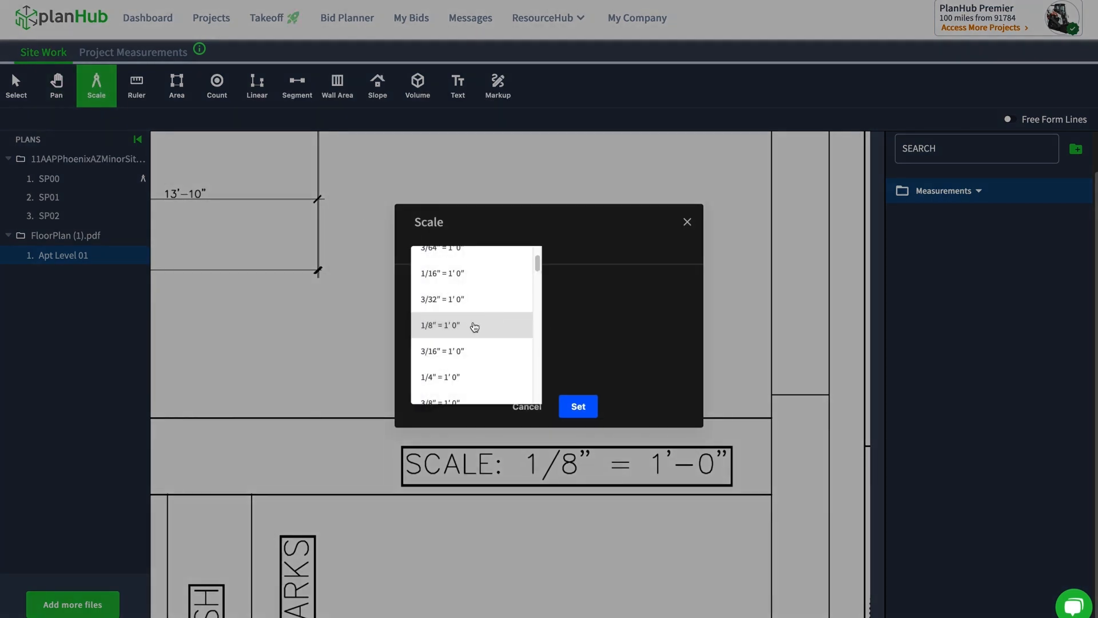
mouse_move(511, 338)
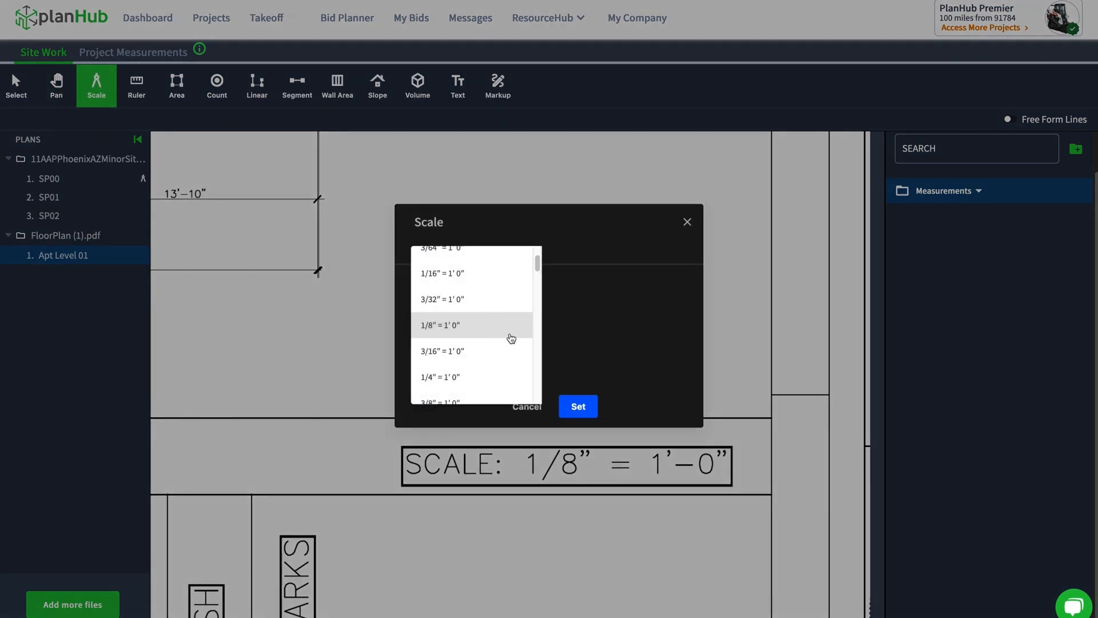
click(440, 325)
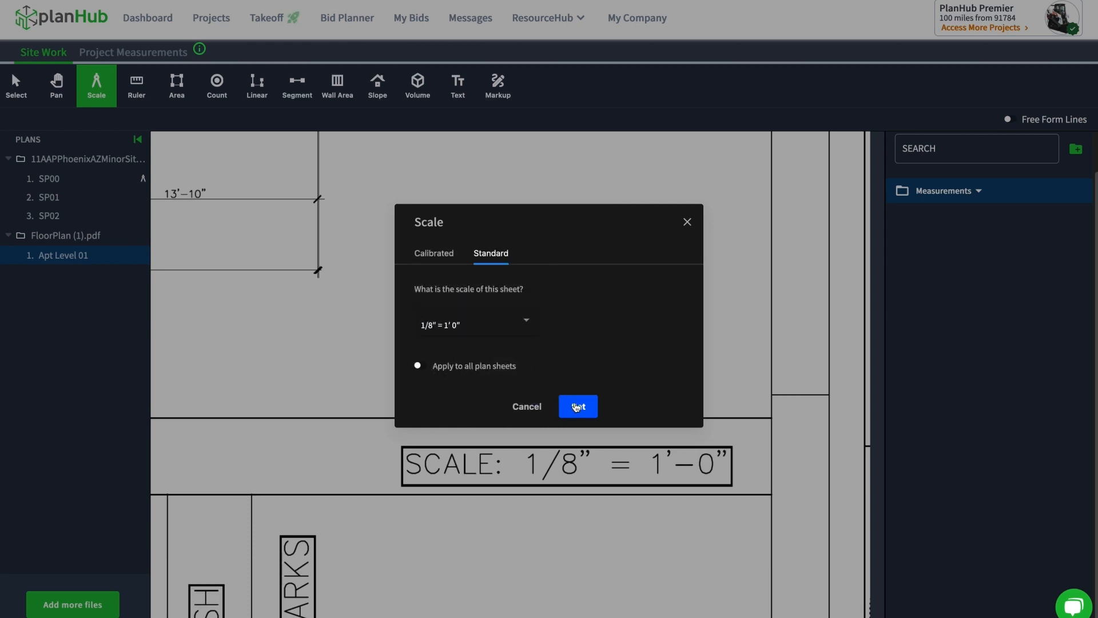
click(578, 406)
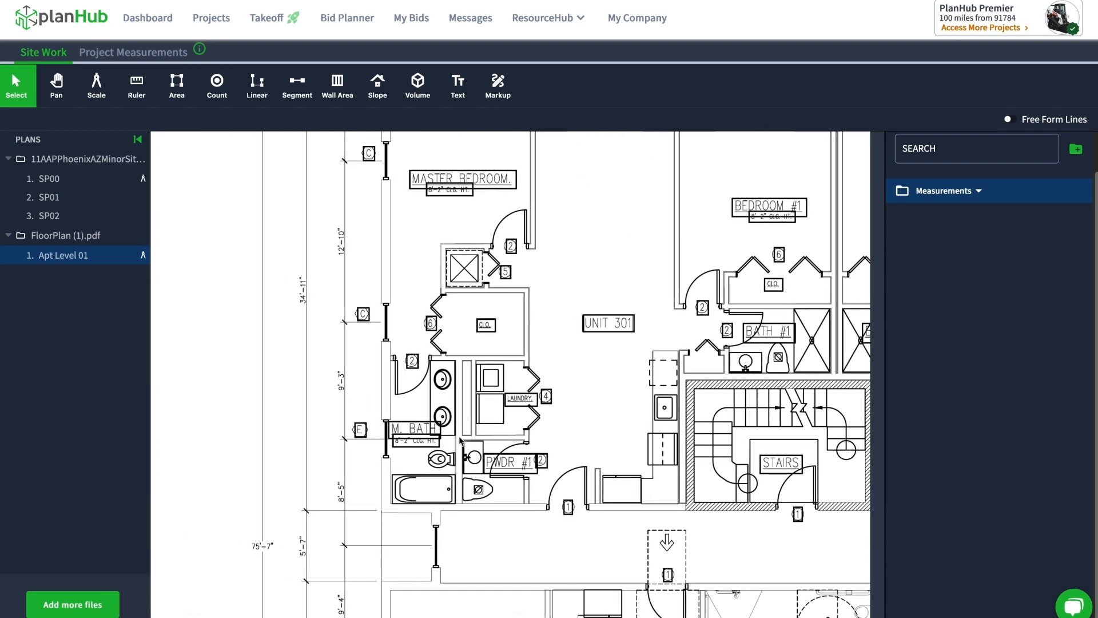
Zoom in to Unit 303 and start counting the double vanities, reaching 2 EA.
click(56, 83)
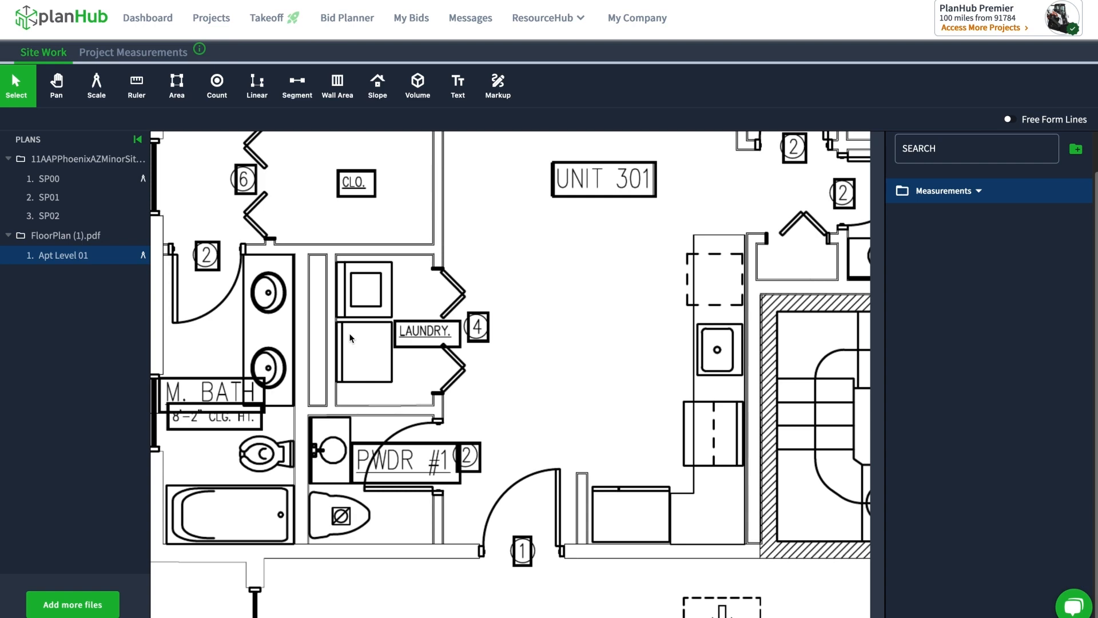
click(216, 84)
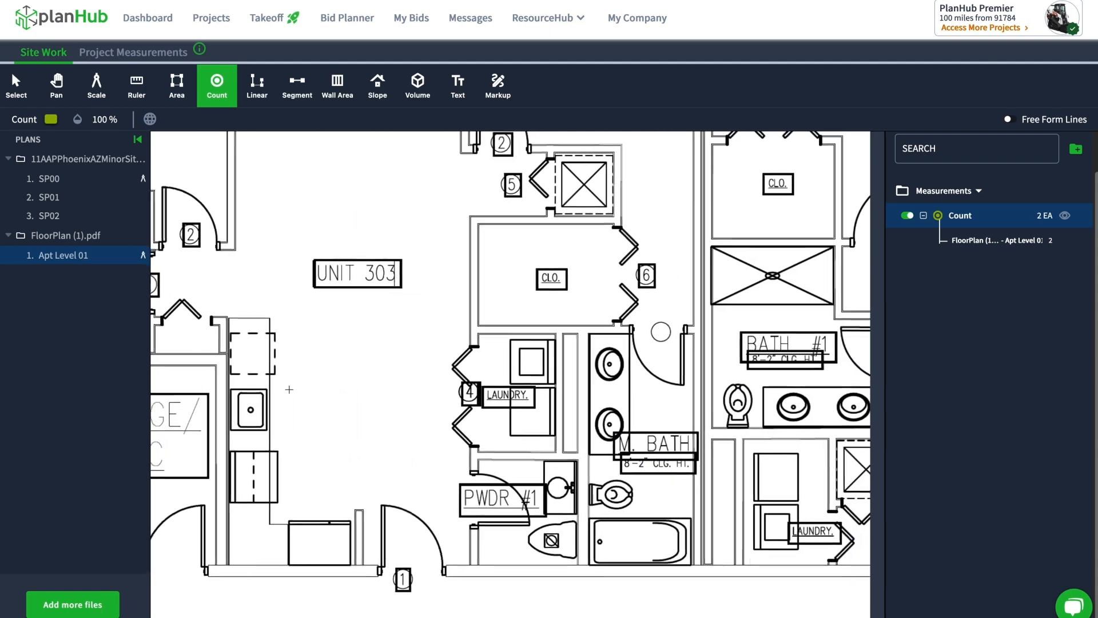
Mark the remaining double vanities across the units until the count reaches 12 EA.
click(571, 362)
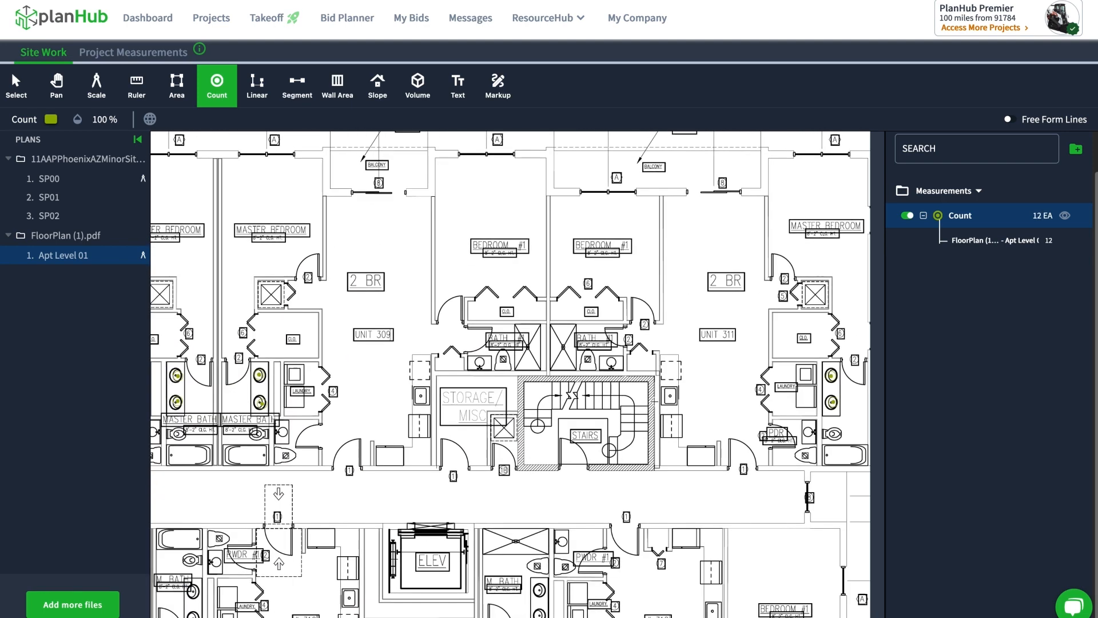
mouse_move(1039, 232)
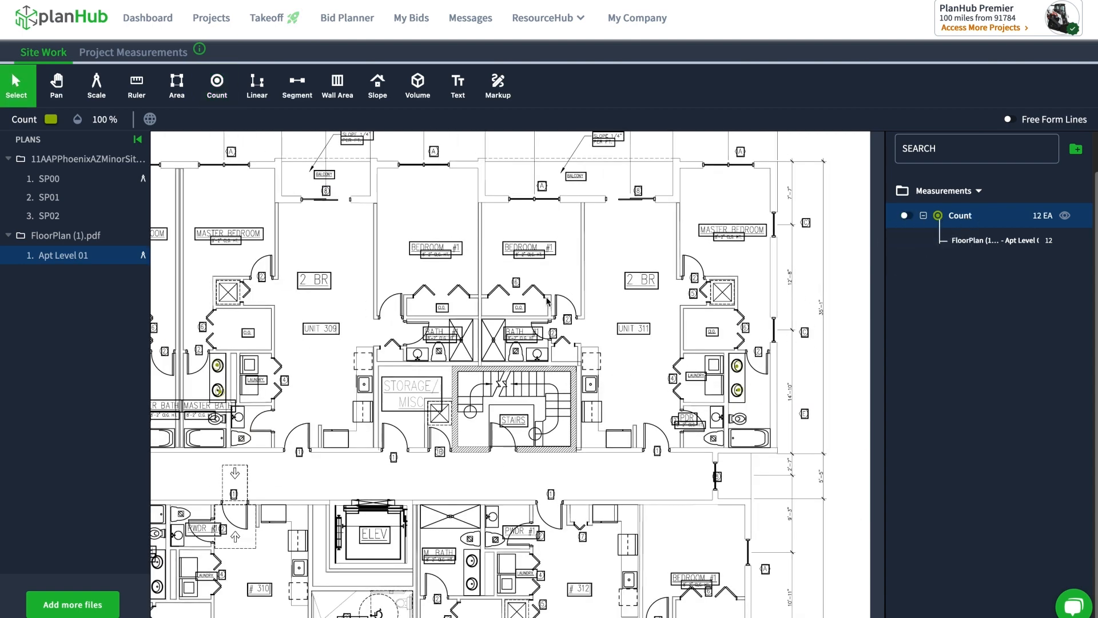
Switch the 12 double-vanity count markers from green to pink.
click(49, 119)
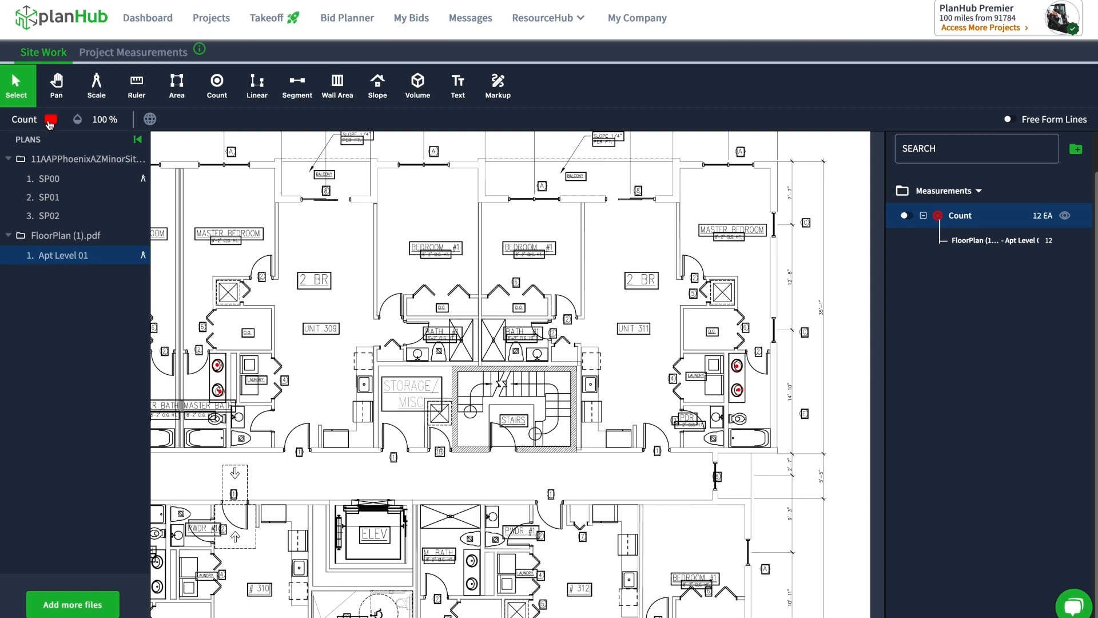
click(49, 119)
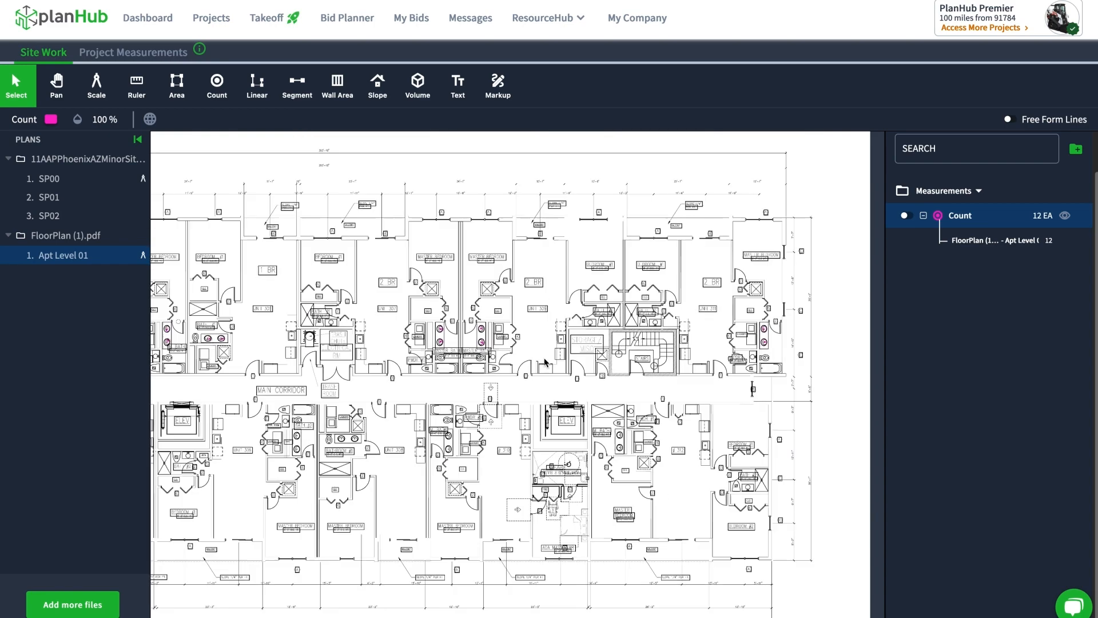
click(953, 215)
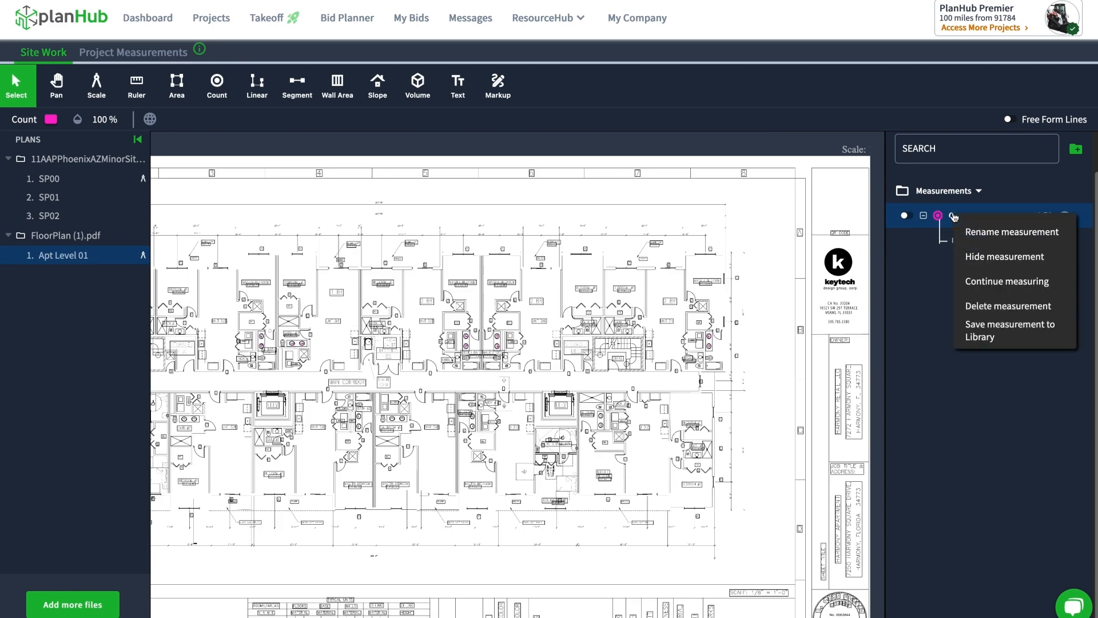
Rename the count to DBL VNTY and view it in the project measurements table.
click(1012, 232)
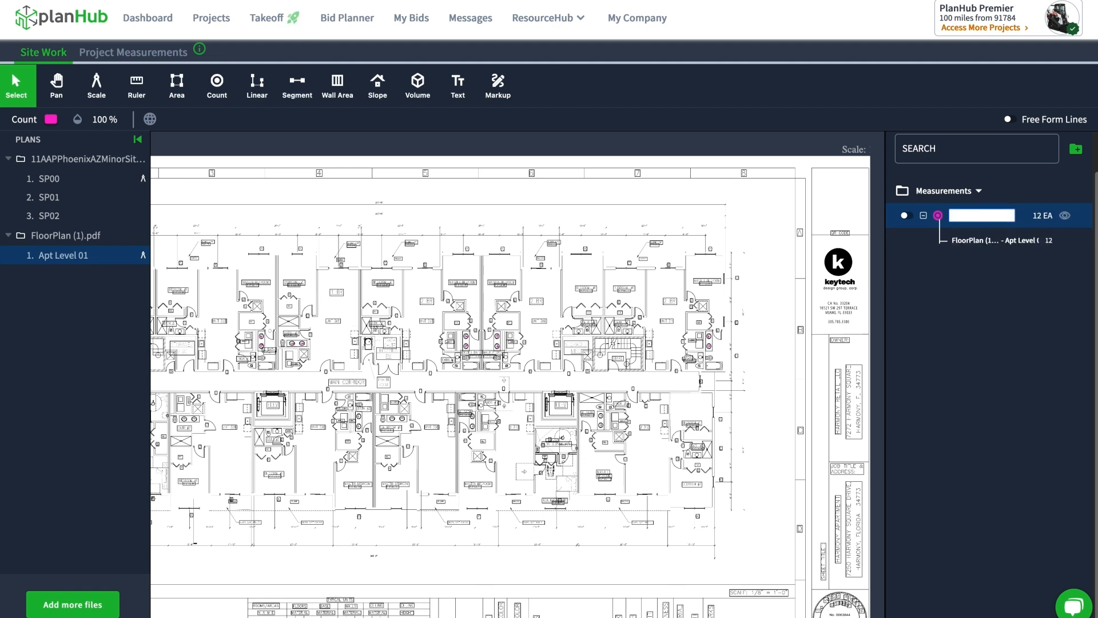
text(DBL)
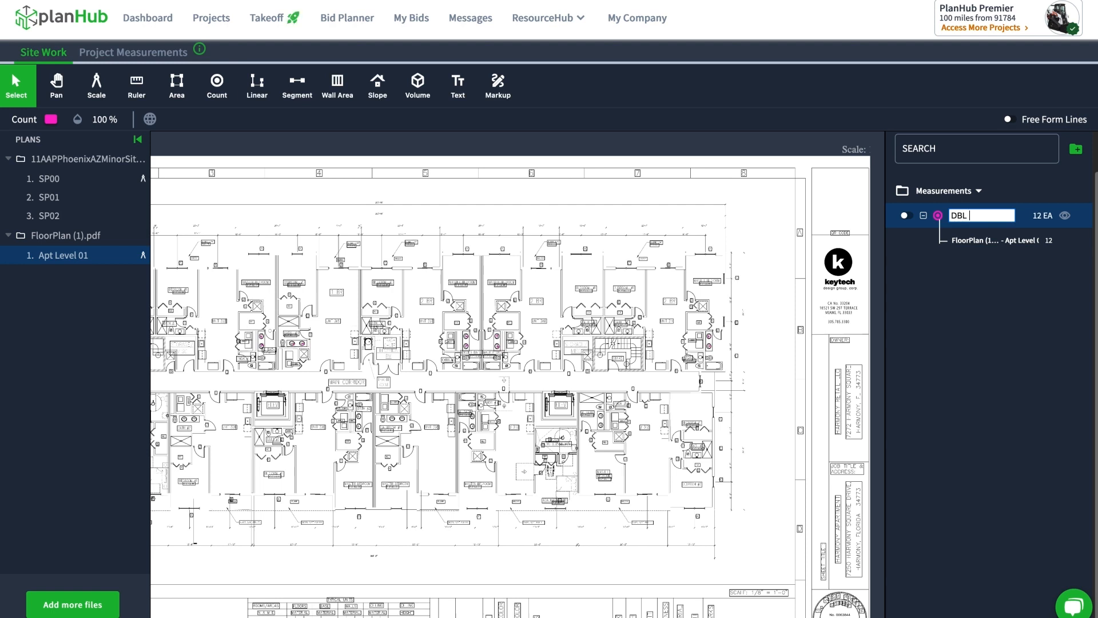
text(VNTY)
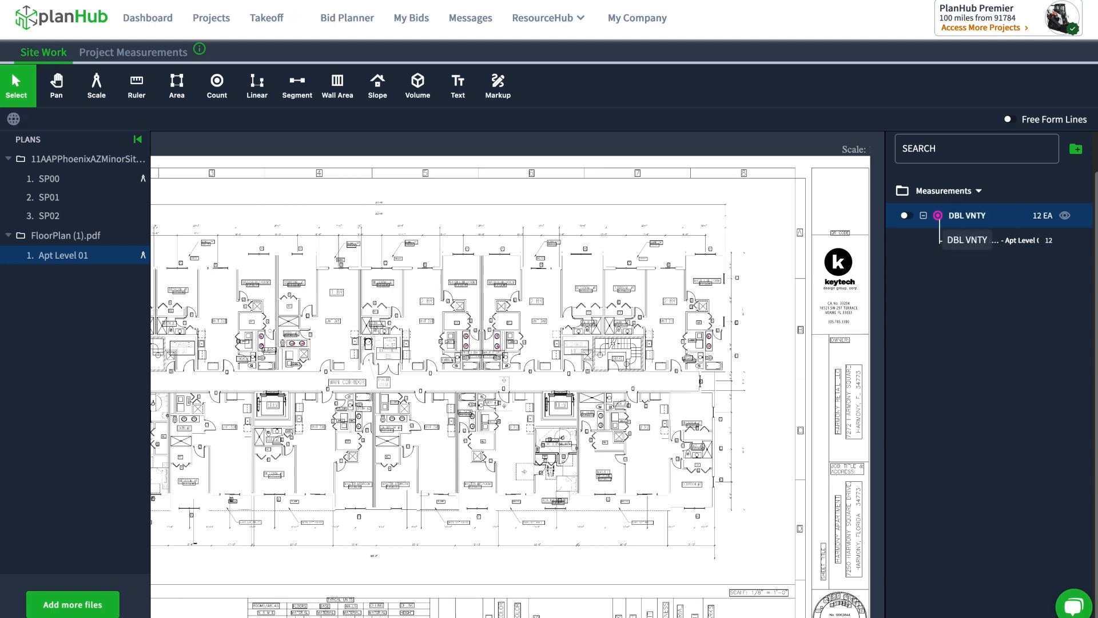
click(132, 52)
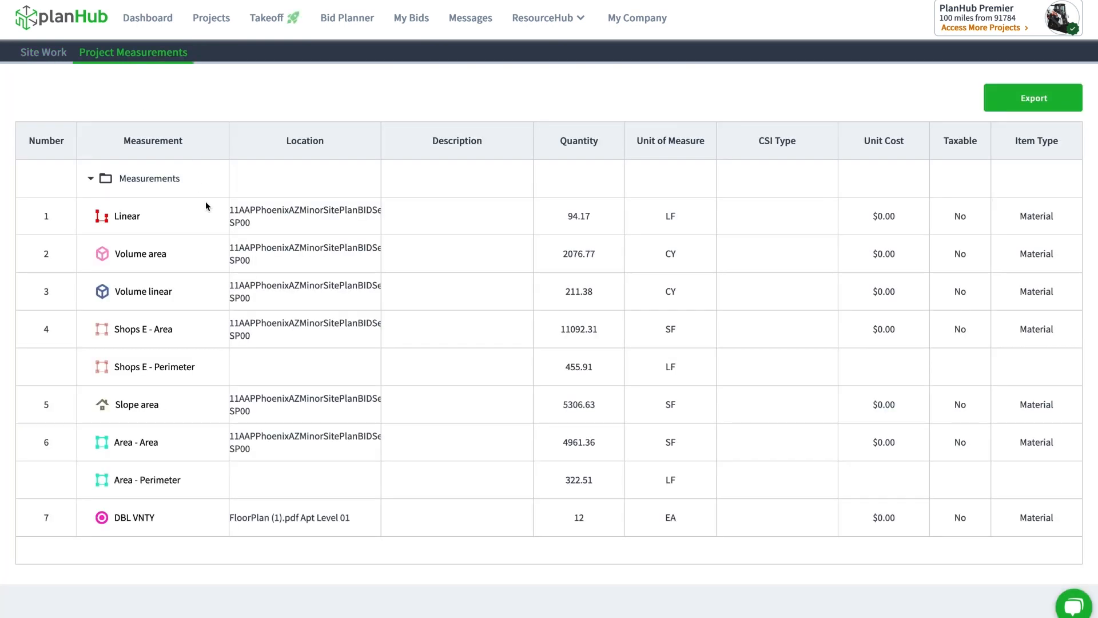
mouse_move(206, 327)
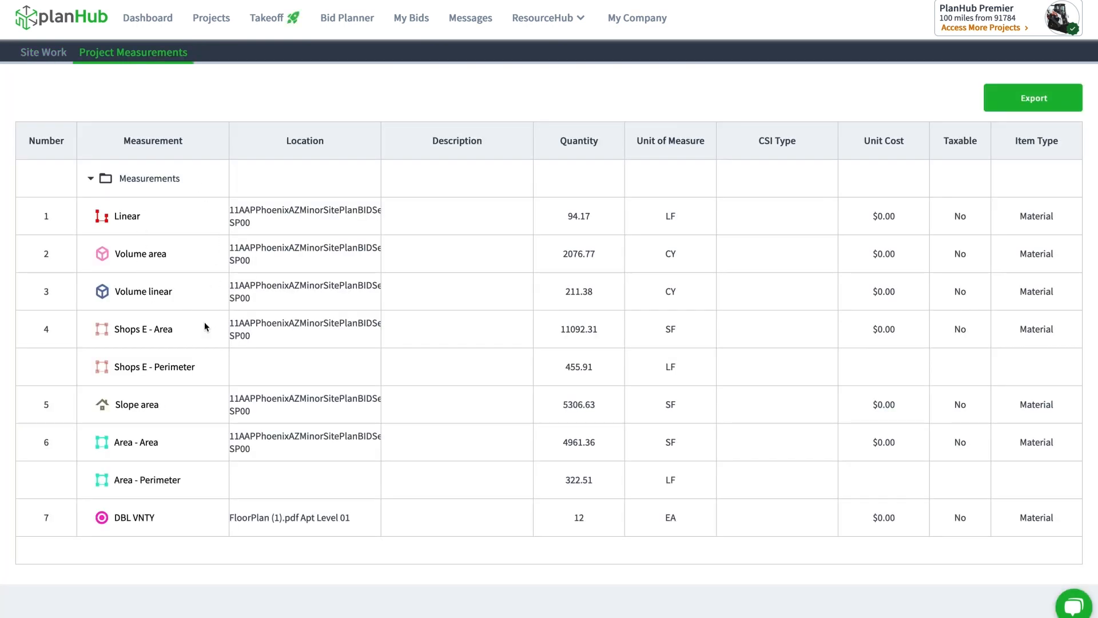
mouse_move(208, 194)
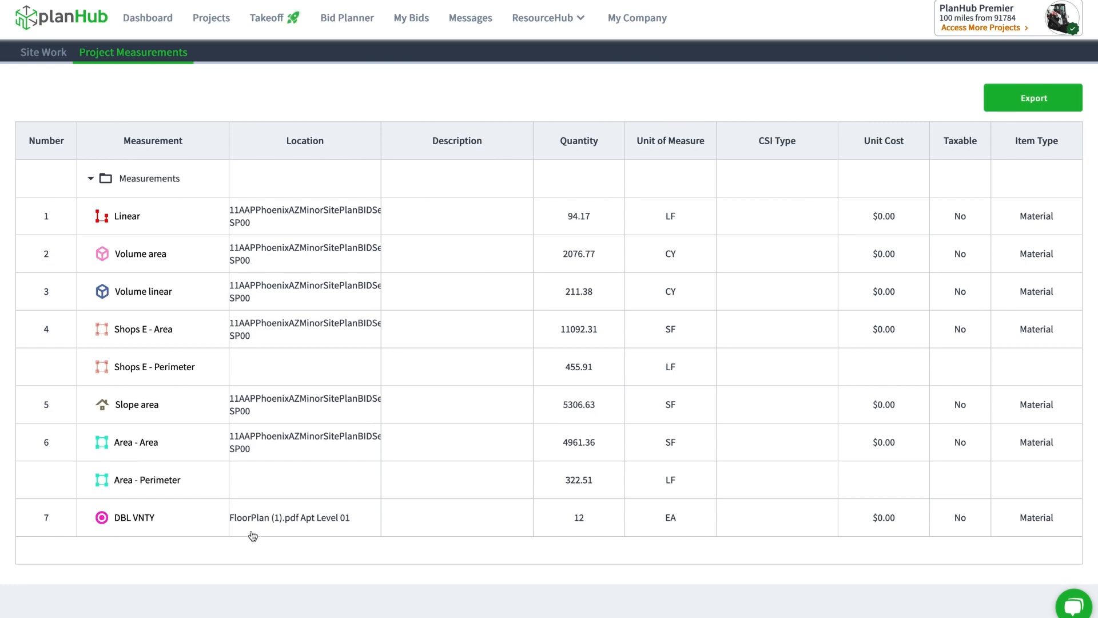
mouse_move(285, 527)
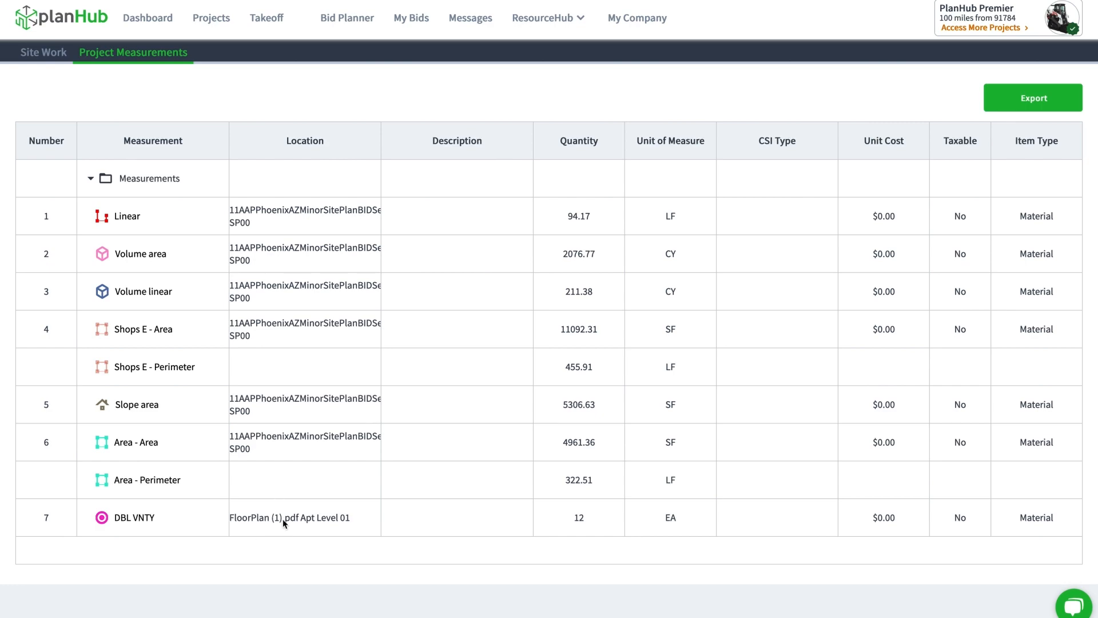
Return from the measurements table to the Apt Level 01 floor plan takeoff.
click(290, 518)
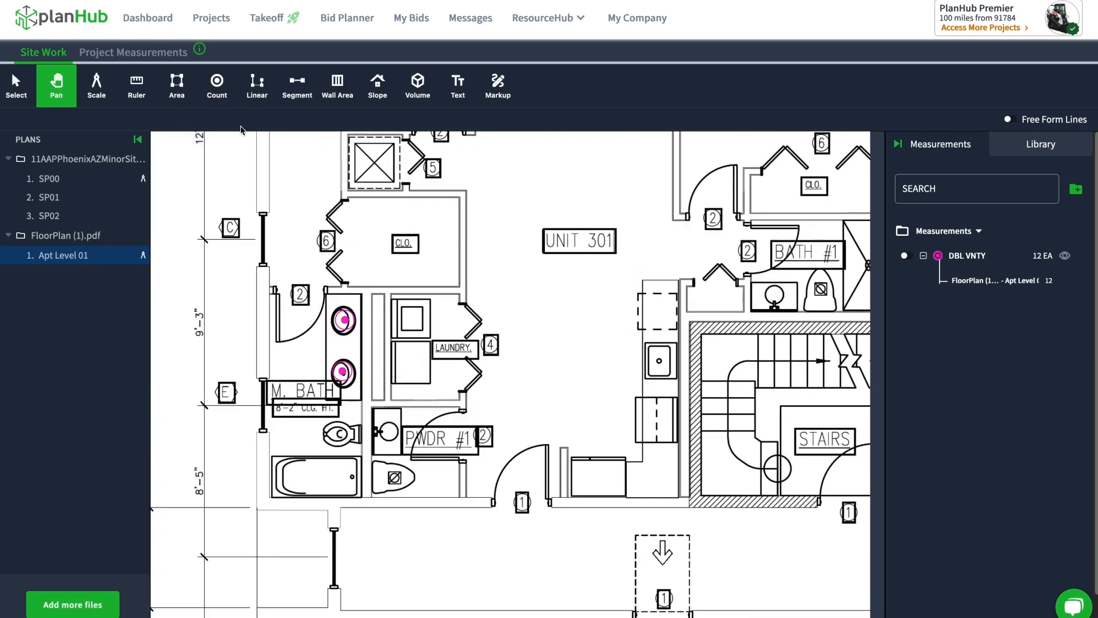
Count the single vanities on the floor plan as a new 10 EA measurement.
click(216, 84)
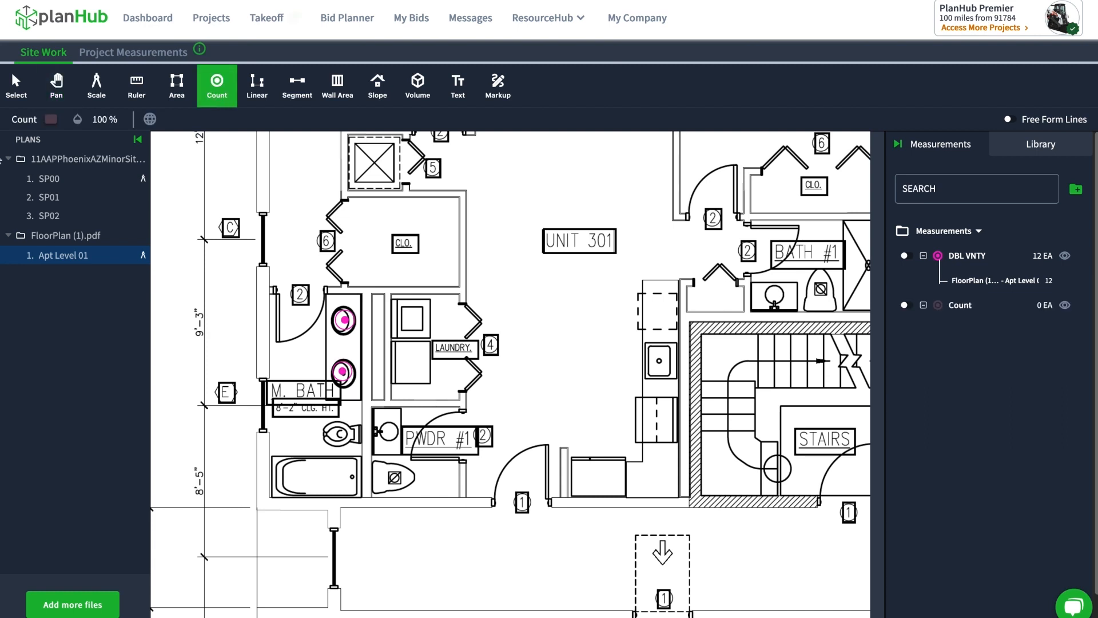
click(49, 119)
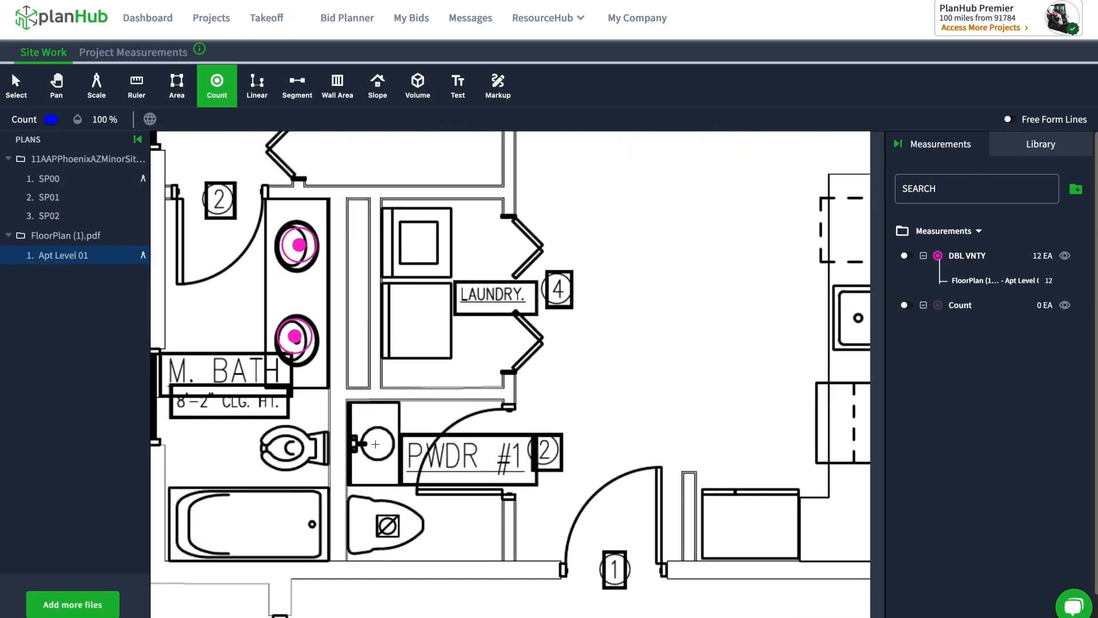
click(375, 444)
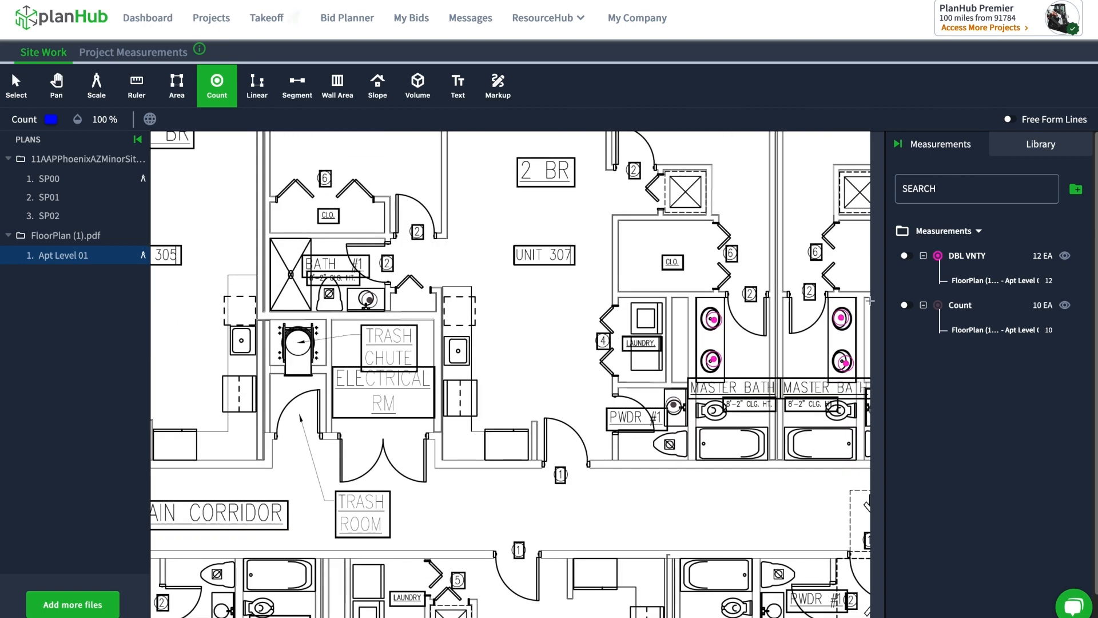
click(961, 305)
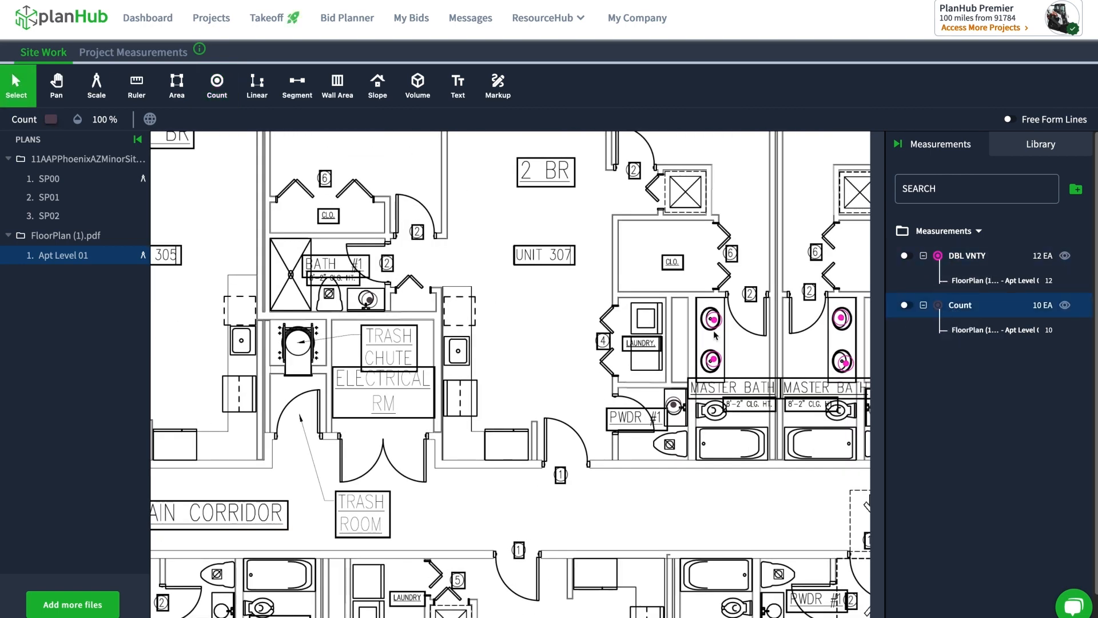
Open the colour choices to make the 10 EA count's markers green.
click(51, 119)
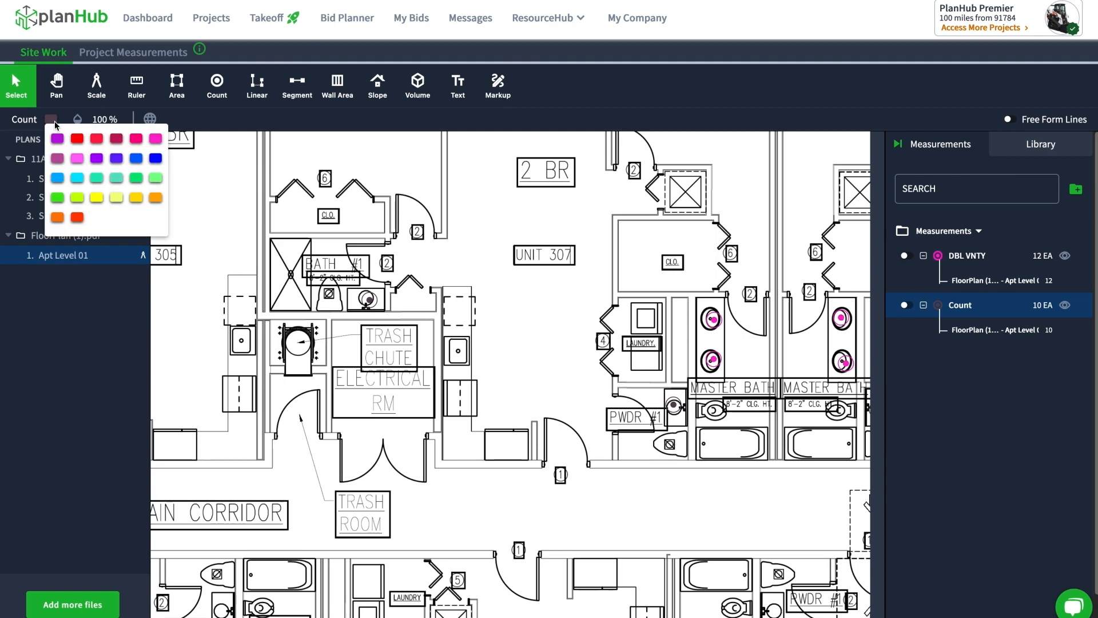
mouse_move(76, 187)
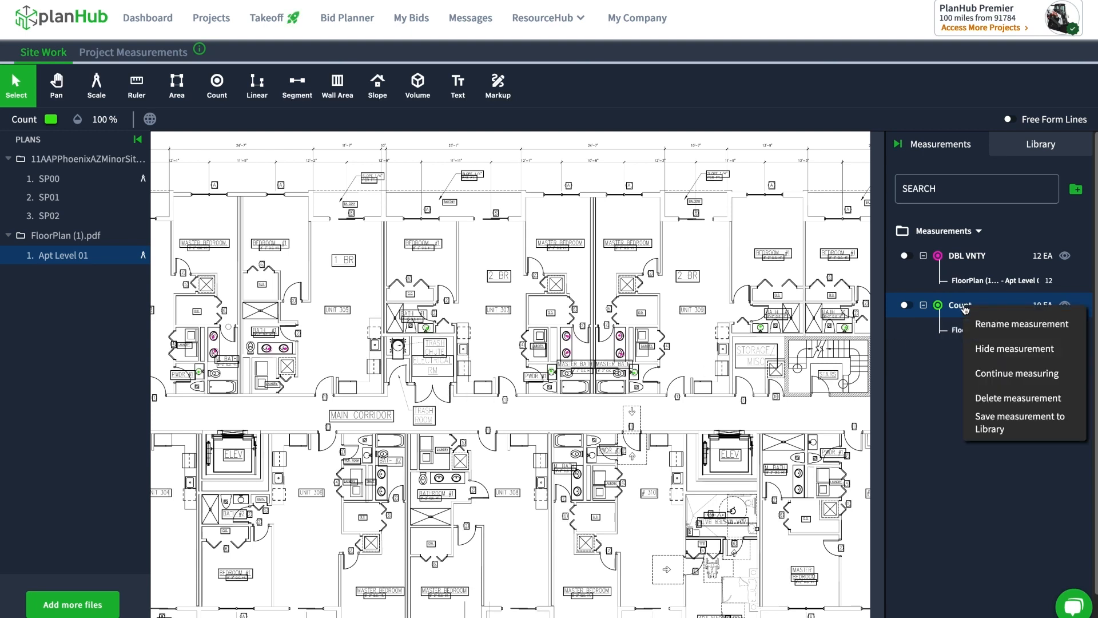
Rename the green 10 EA count to SNGL VNTY.
click(1022, 323)
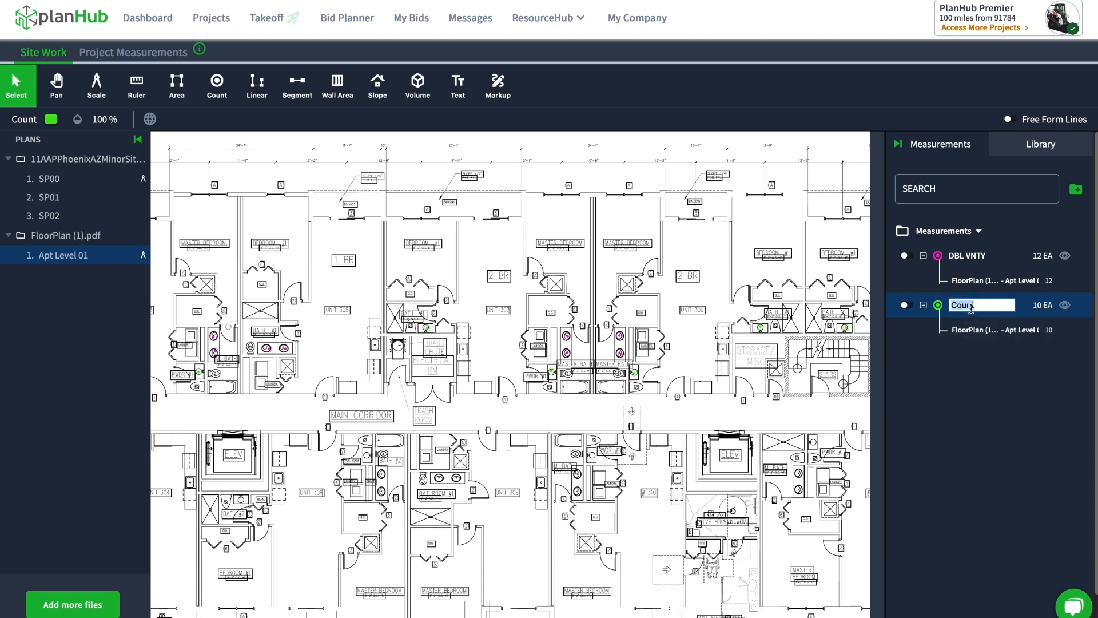
text(s)
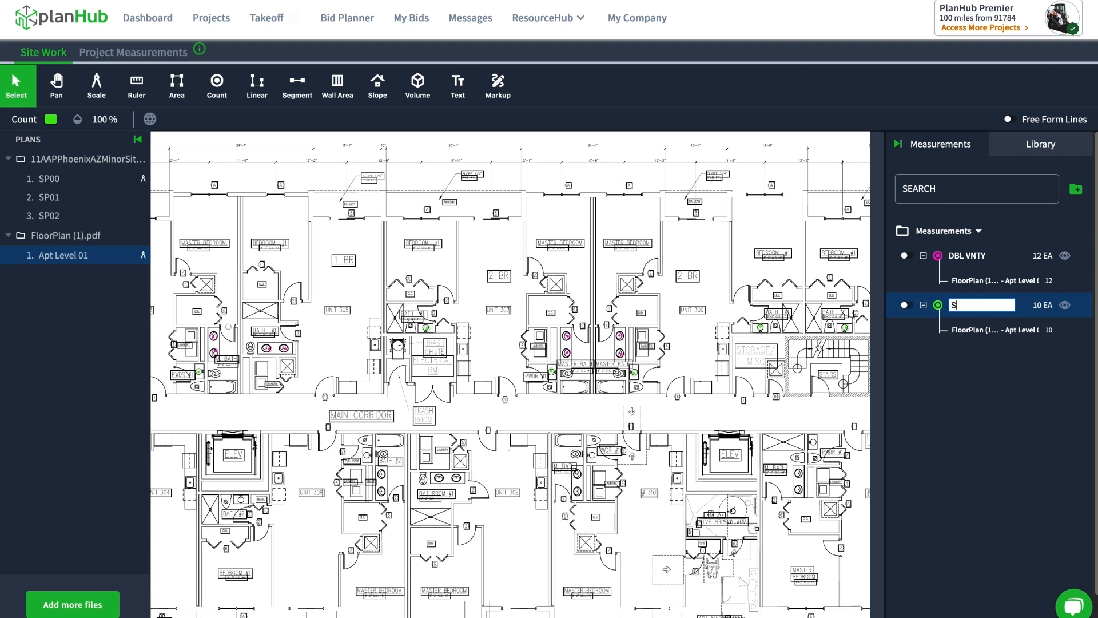
text(NGL)
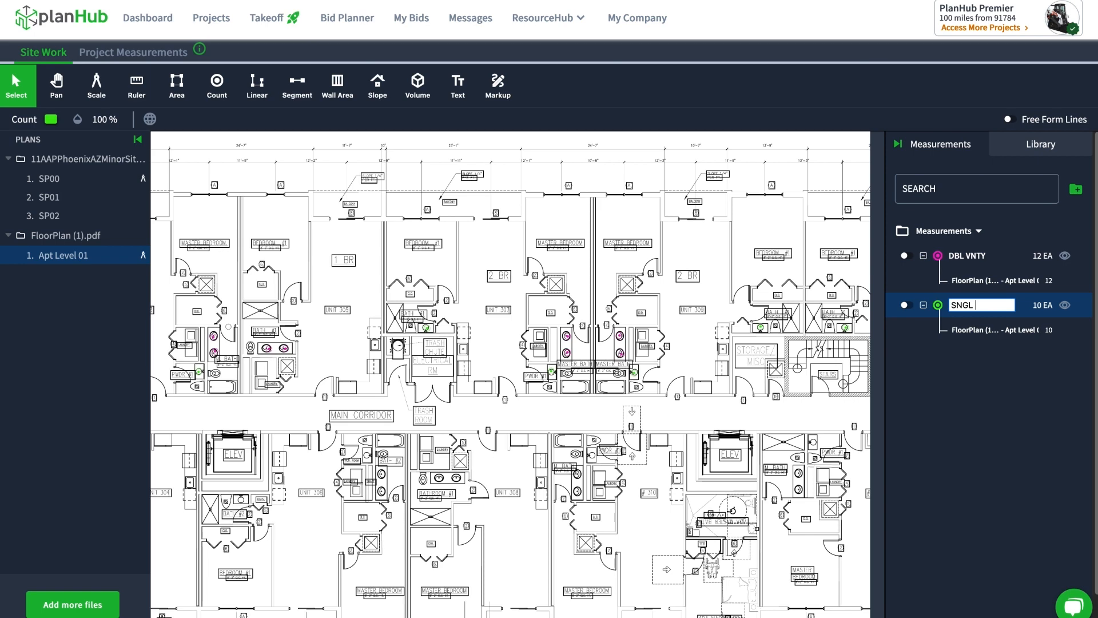
text(VNTY)
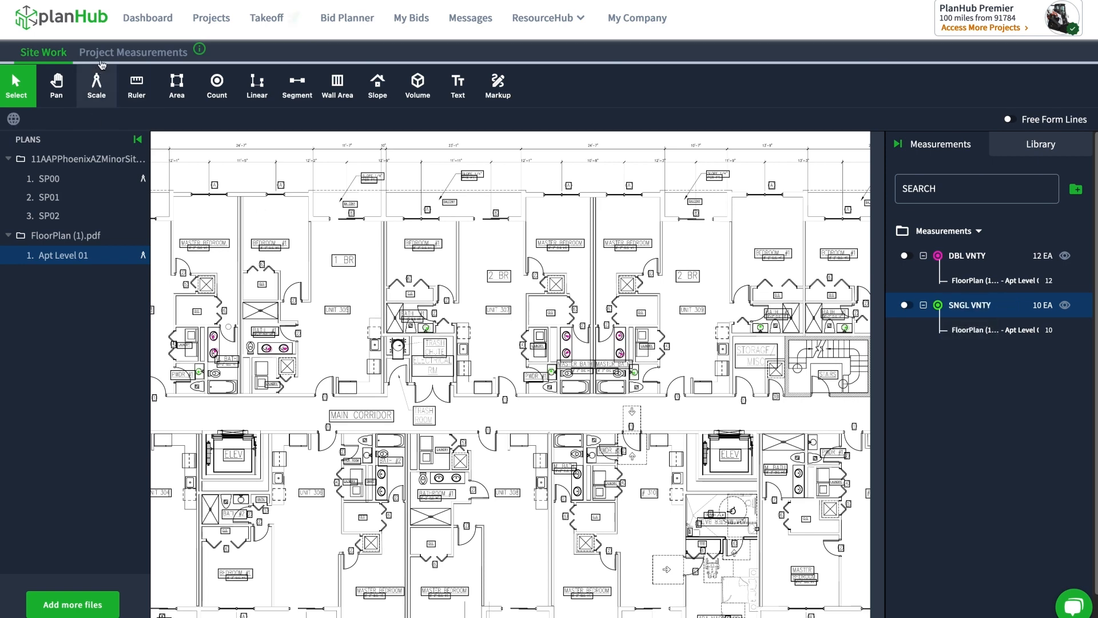
click(132, 52)
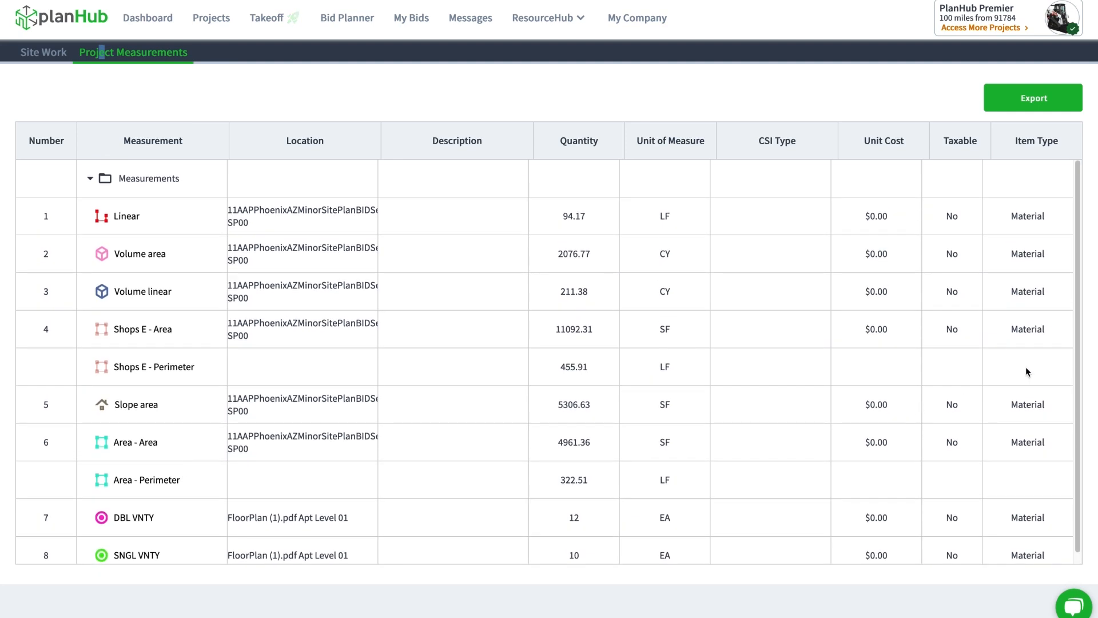
mouse_move(468, 418)
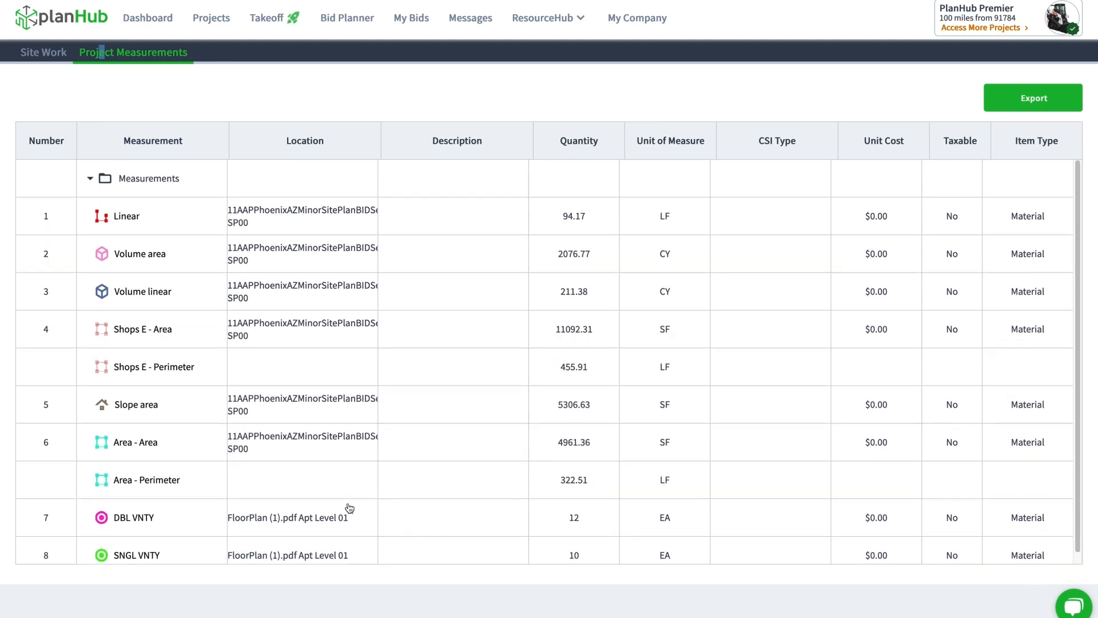
mouse_move(344, 498)
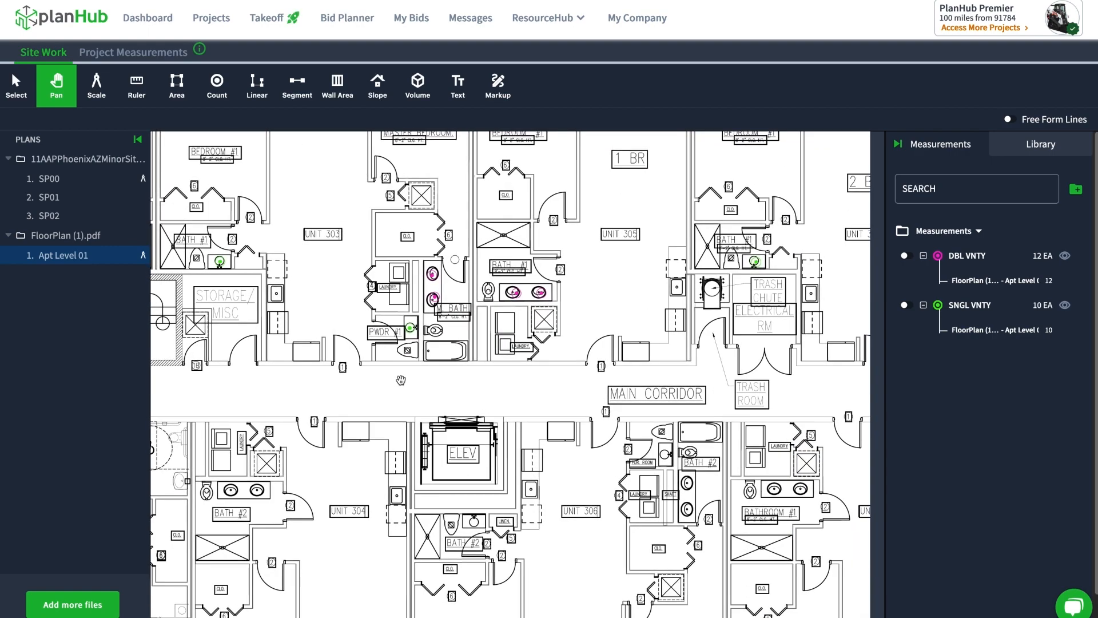
mouse_move(404, 391)
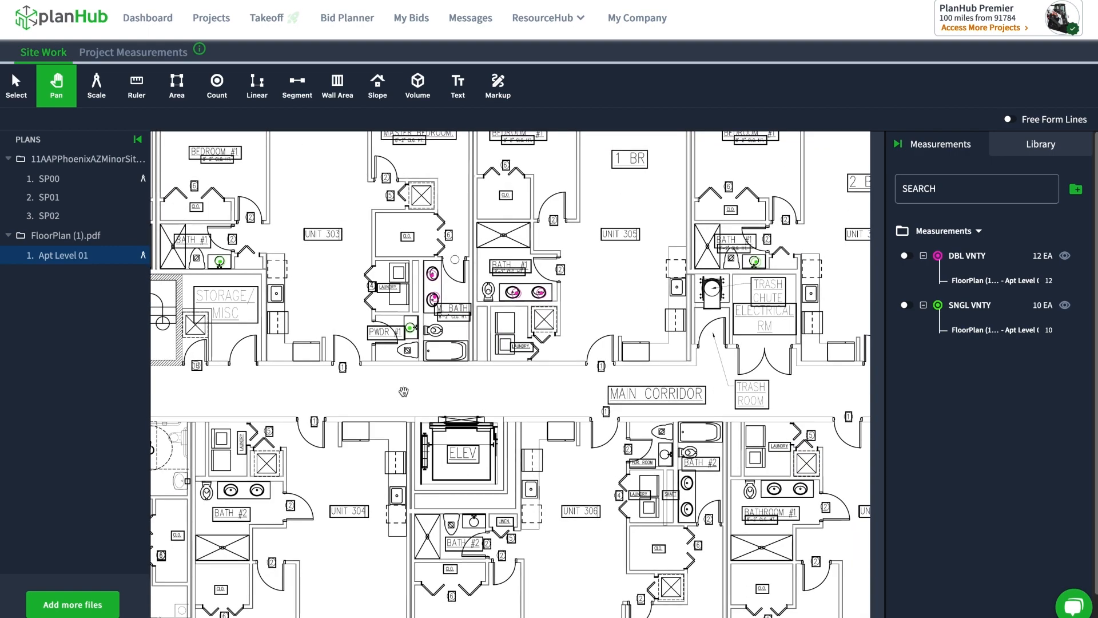